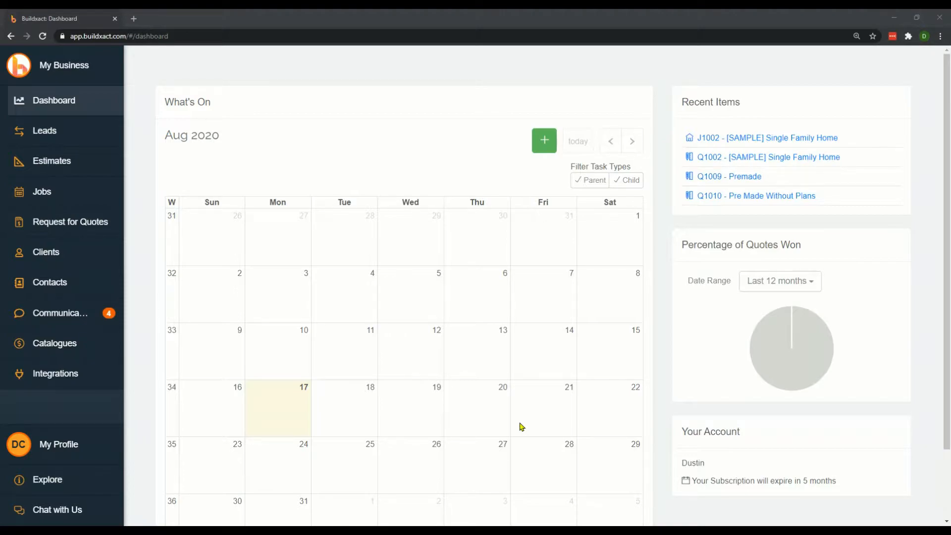
pyautogui.moveTo(45, 65)
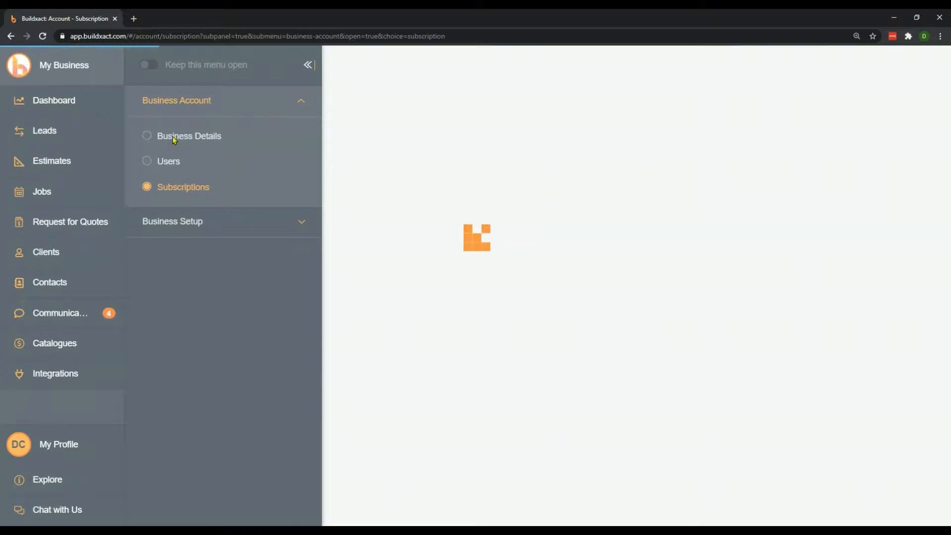
# Show the Business Details page with name, business number, email, website and logos.
pyautogui.click(188, 135)
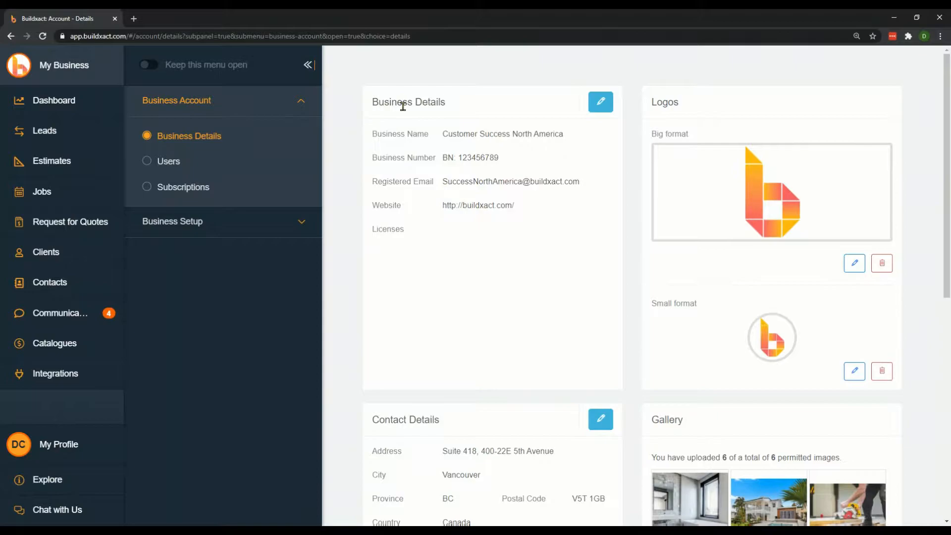
pyautogui.moveTo(592, 149)
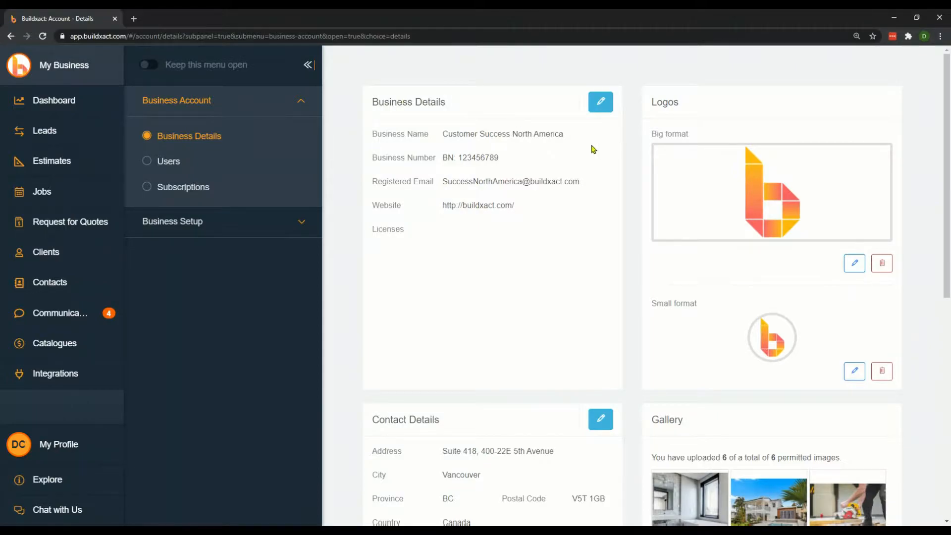
pyautogui.moveTo(569, 165)
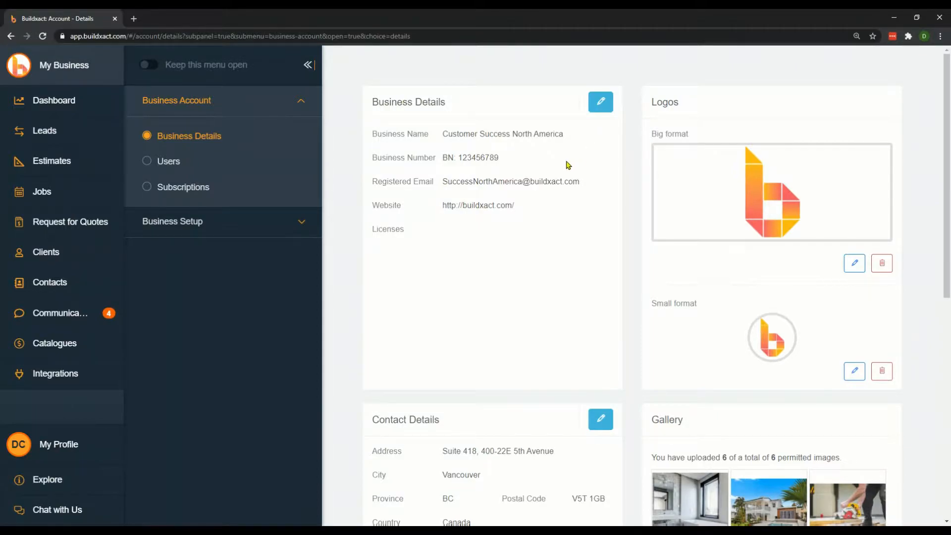
pyautogui.moveTo(540, 223)
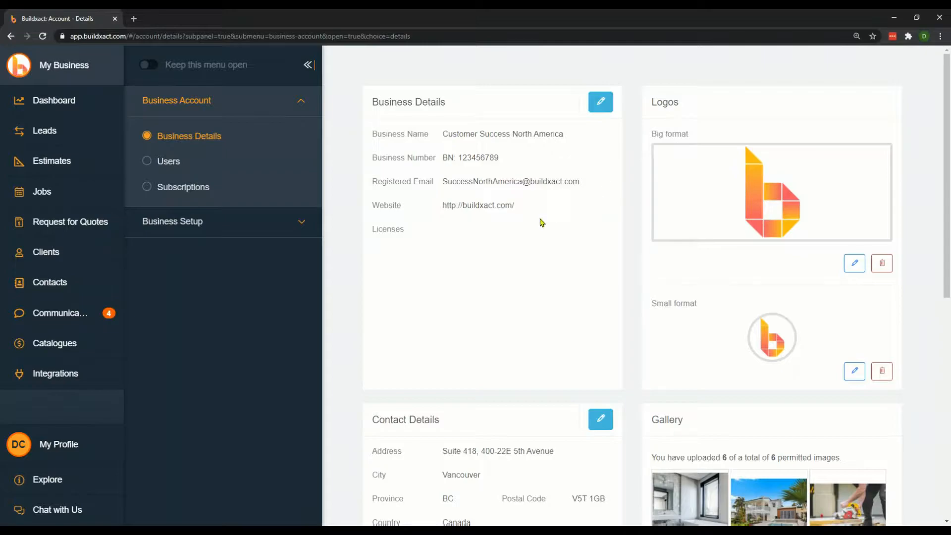
pyautogui.moveTo(586, 191)
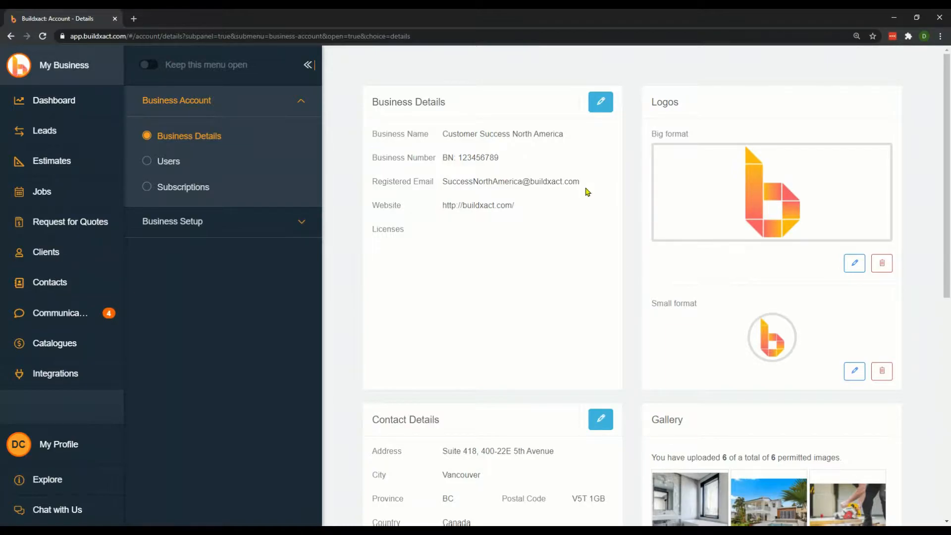
pyautogui.scroll(-3)
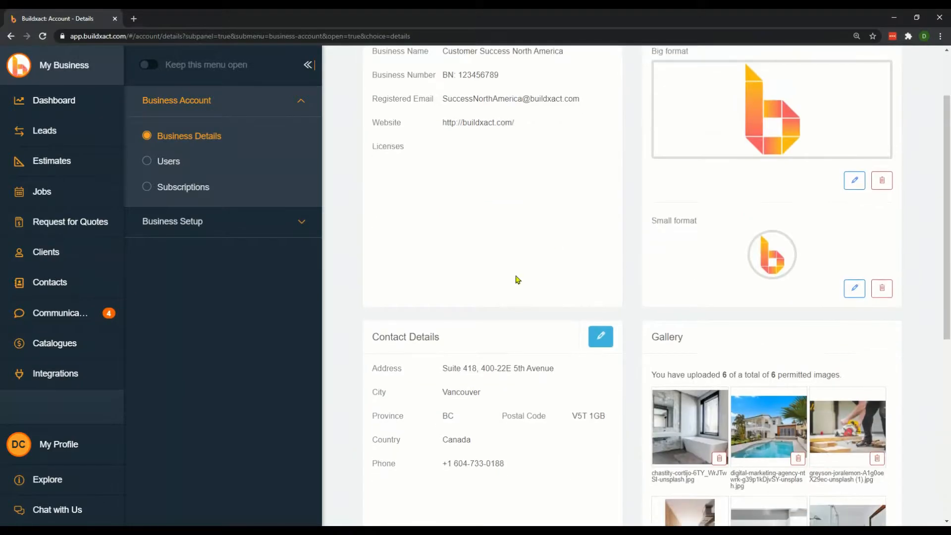
pyautogui.moveTo(414, 332)
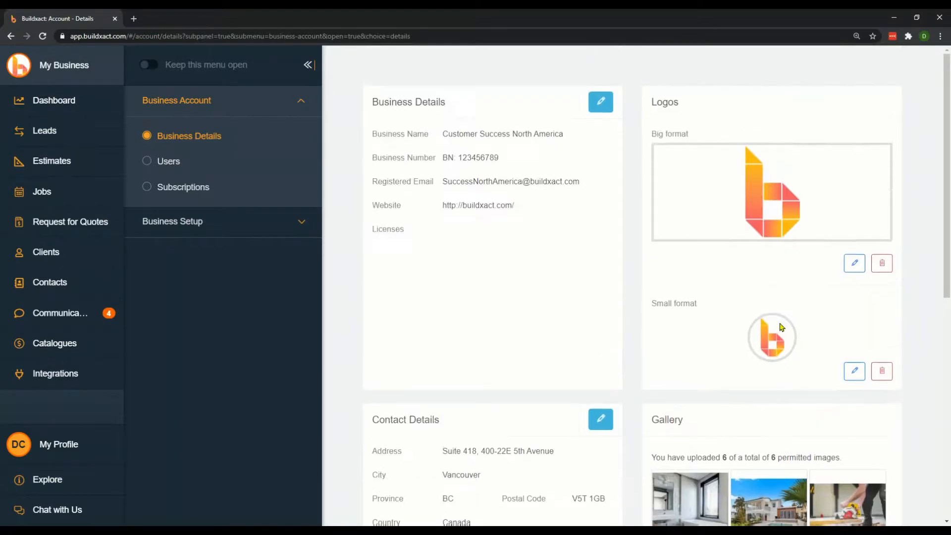
pyautogui.moveTo(740, 261)
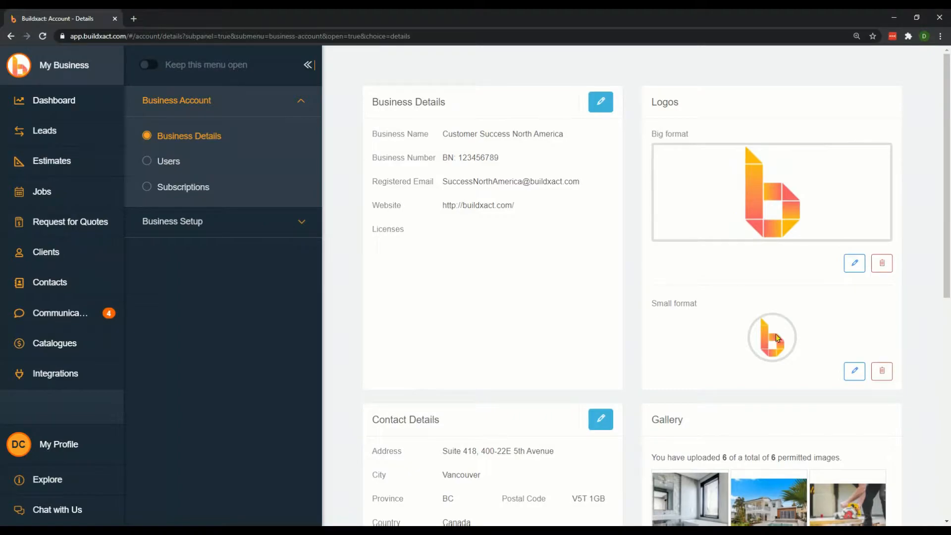
pyautogui.moveTo(870, 217)
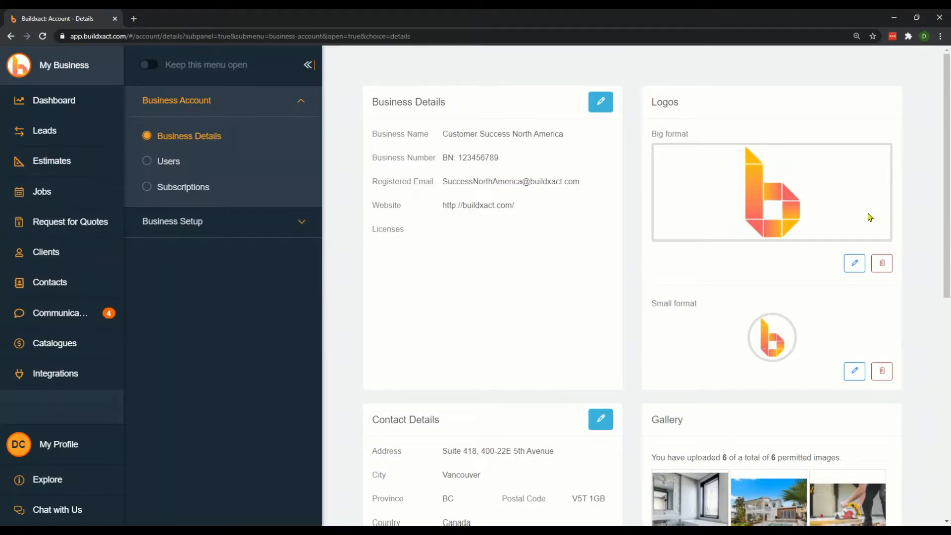
pyautogui.moveTo(863, 217)
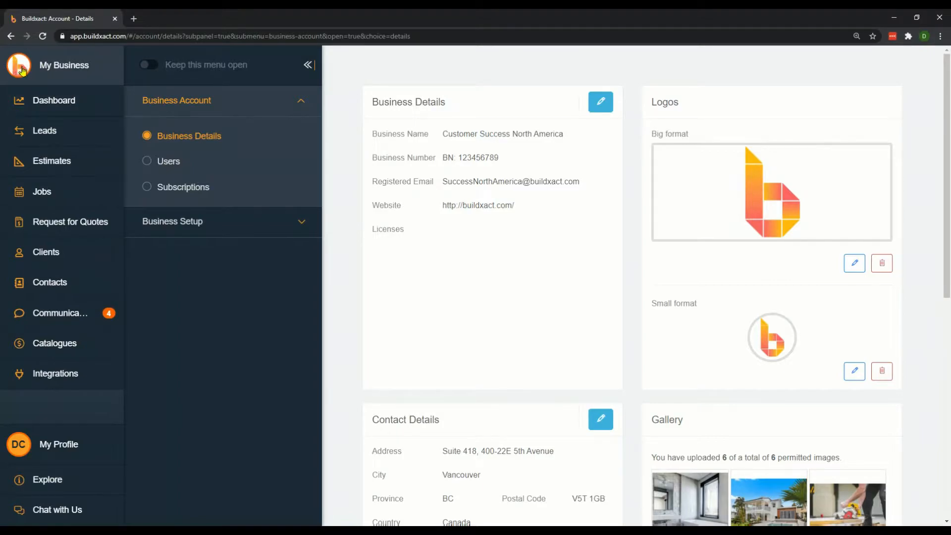
pyautogui.moveTo(900, 198)
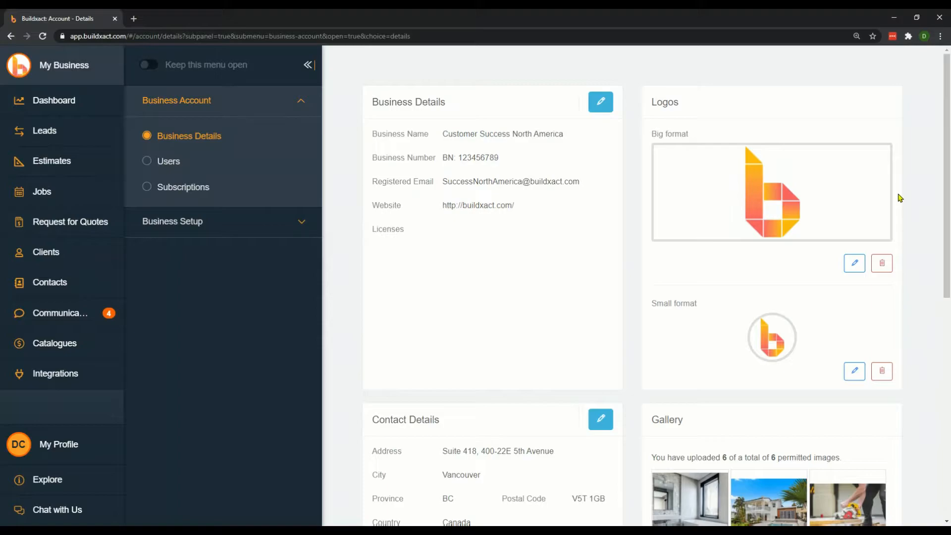
pyautogui.moveTo(782, 336)
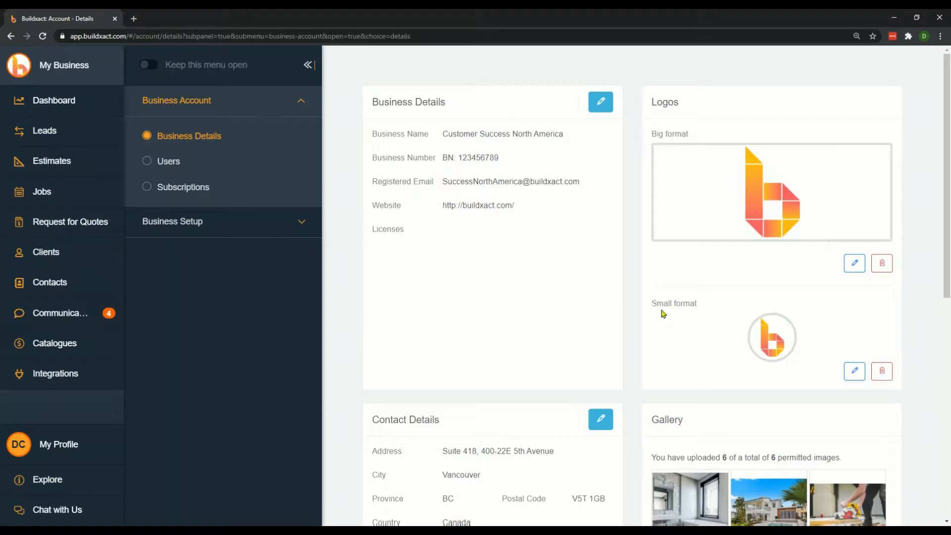
pyautogui.moveTo(685, 425)
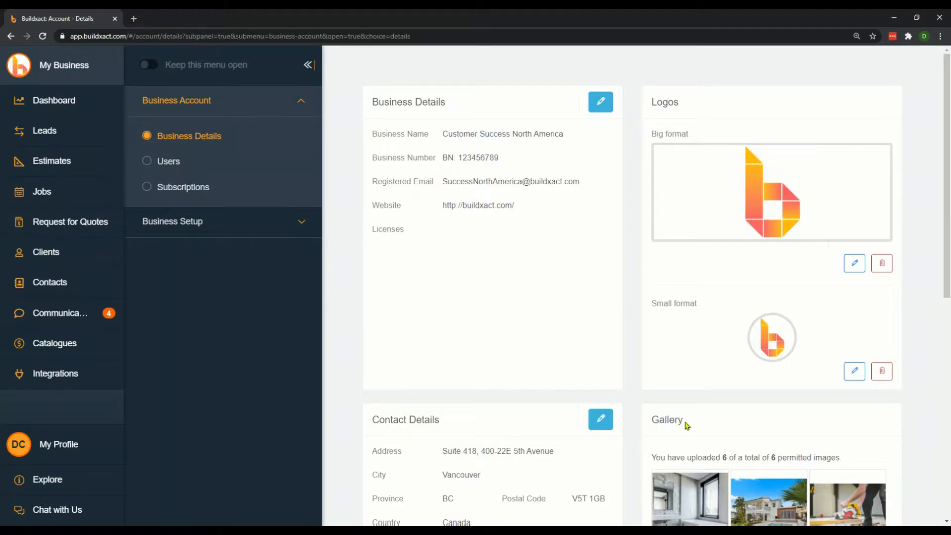
pyautogui.moveTo(899, 336)
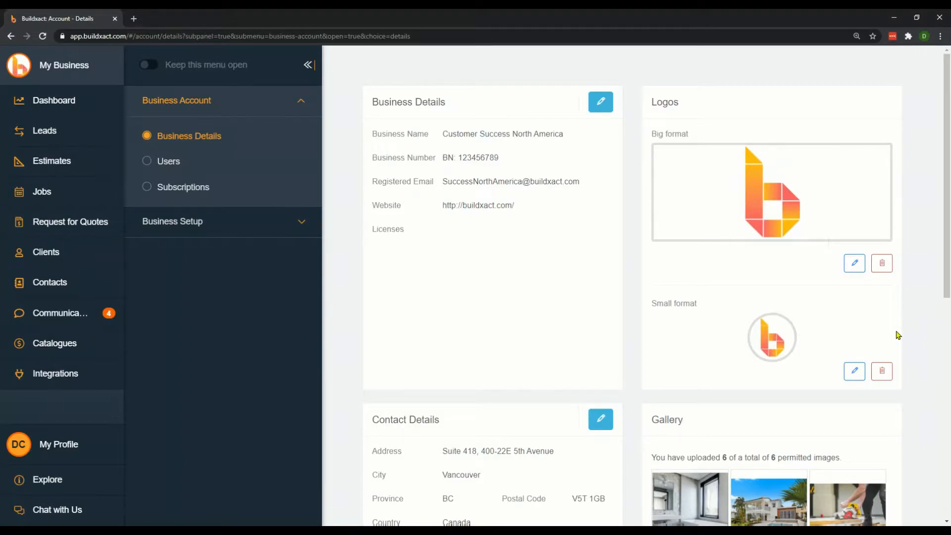
pyautogui.moveTo(766, 229)
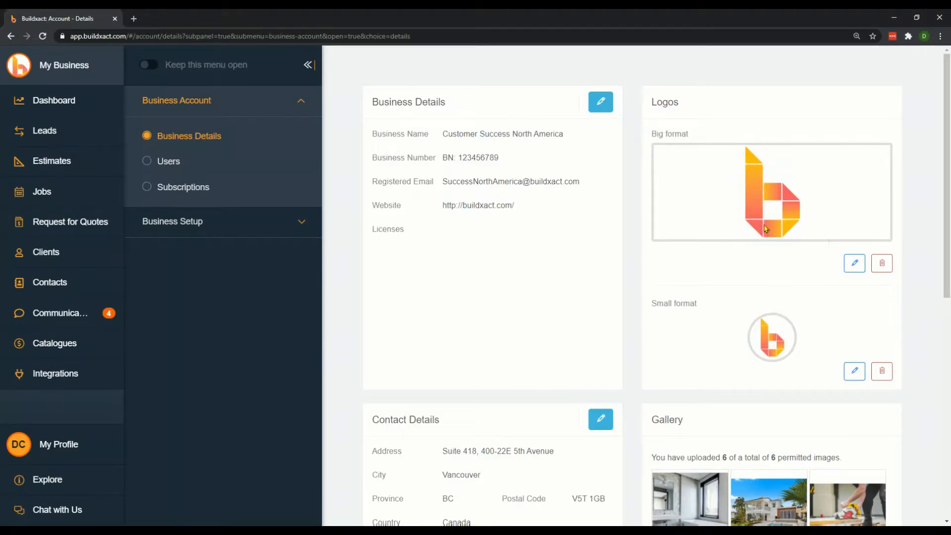
pyautogui.moveTo(783, 332)
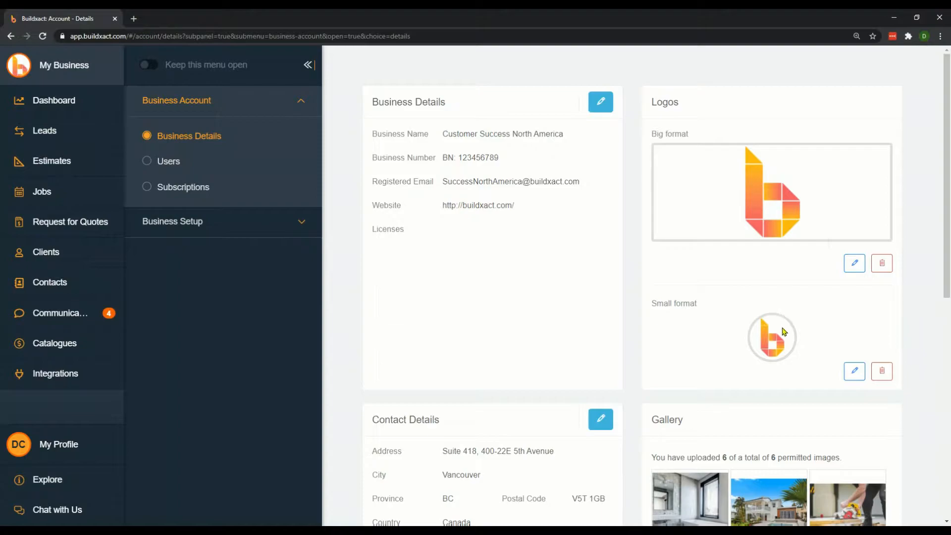
pyautogui.moveTo(893, 330)
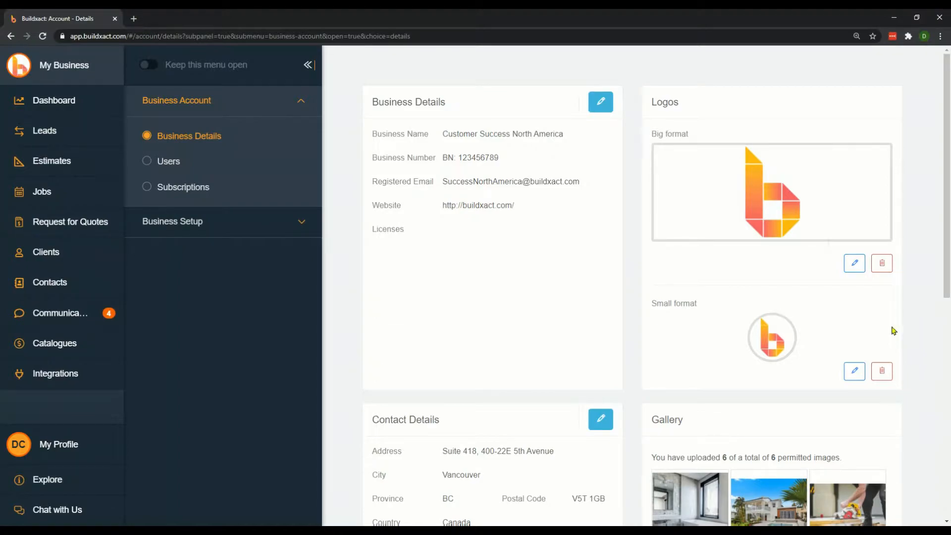
pyautogui.scroll(-3)
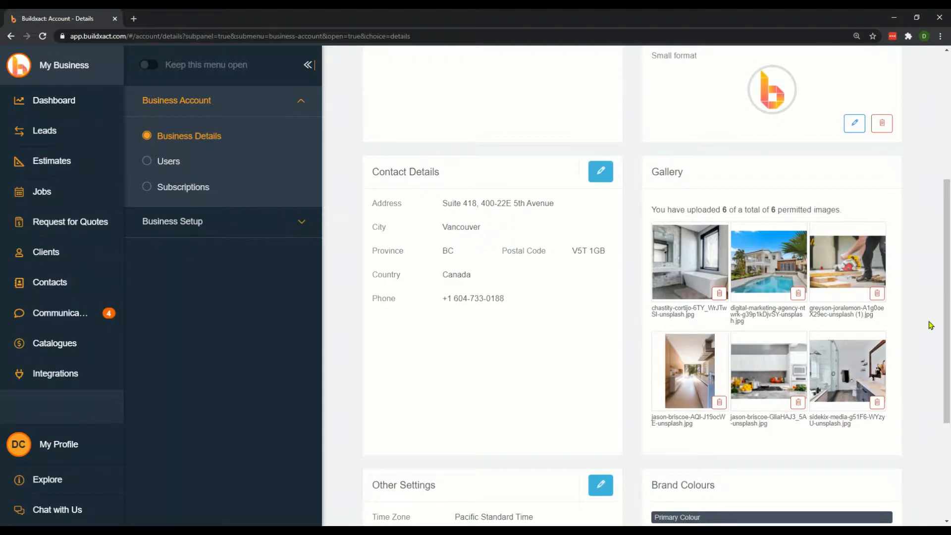
pyautogui.scroll(-3)
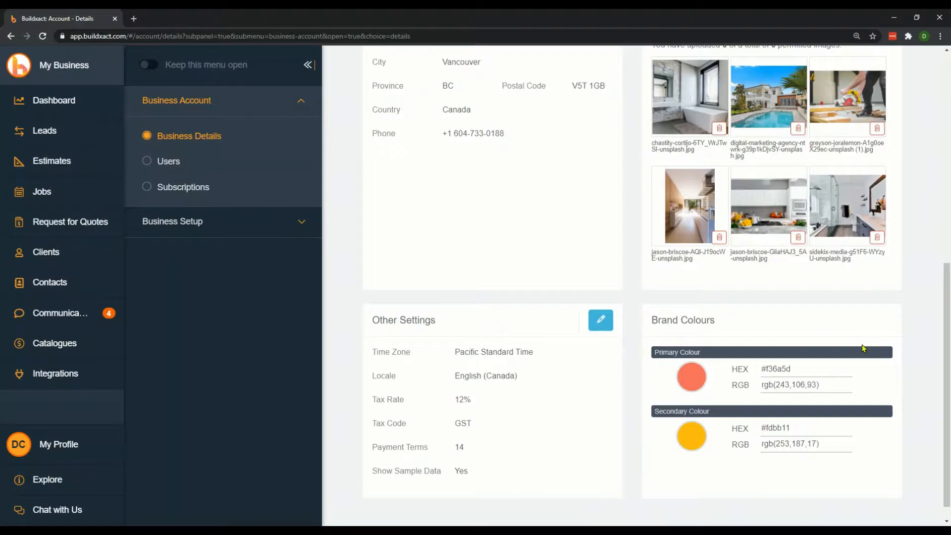
pyautogui.moveTo(645, 325)
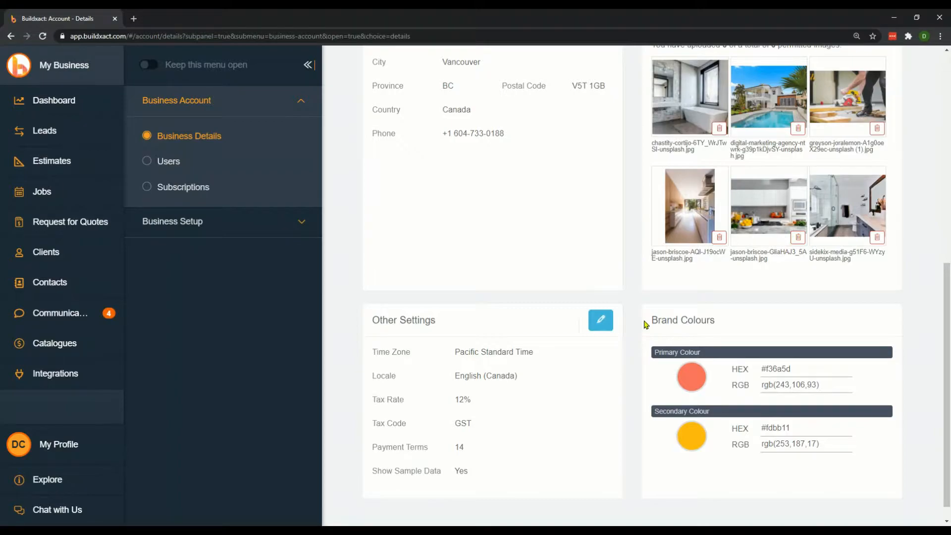
pyautogui.moveTo(515, 305)
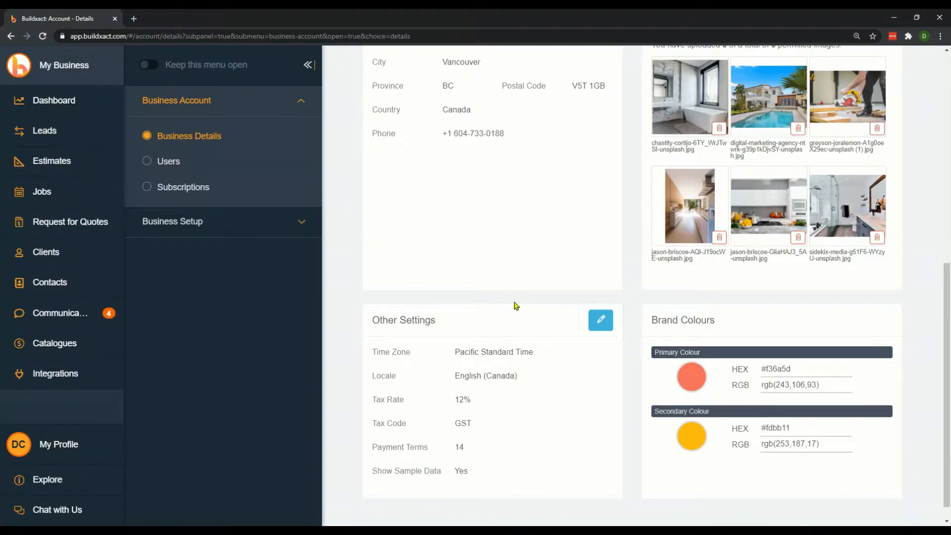
pyautogui.moveTo(169, 164)
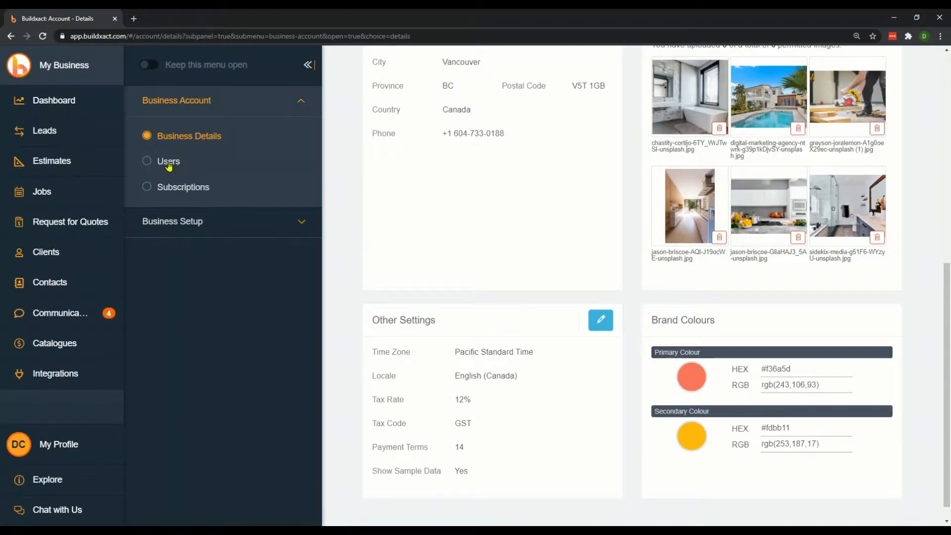
# Review the User Logins list, then move on to the Subscriptions page.
pyautogui.click(169, 160)
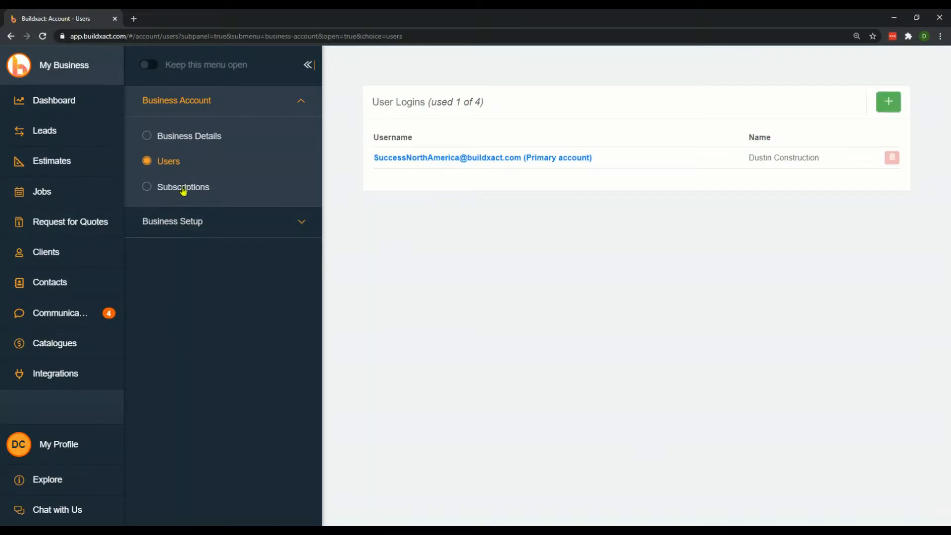
pyautogui.click(182, 187)
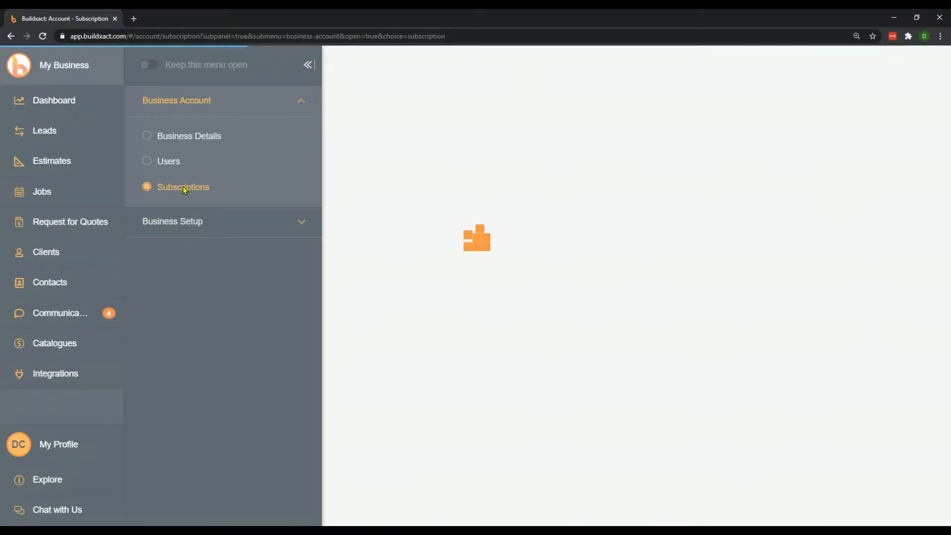
# View the active Annual Administrative Subscription for four users.
pyautogui.click(183, 187)
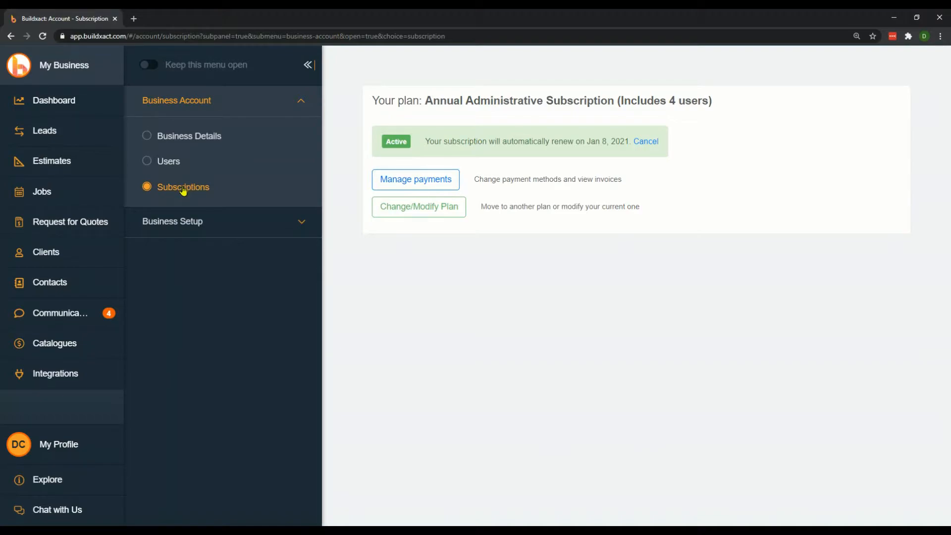
pyautogui.moveTo(196, 241)
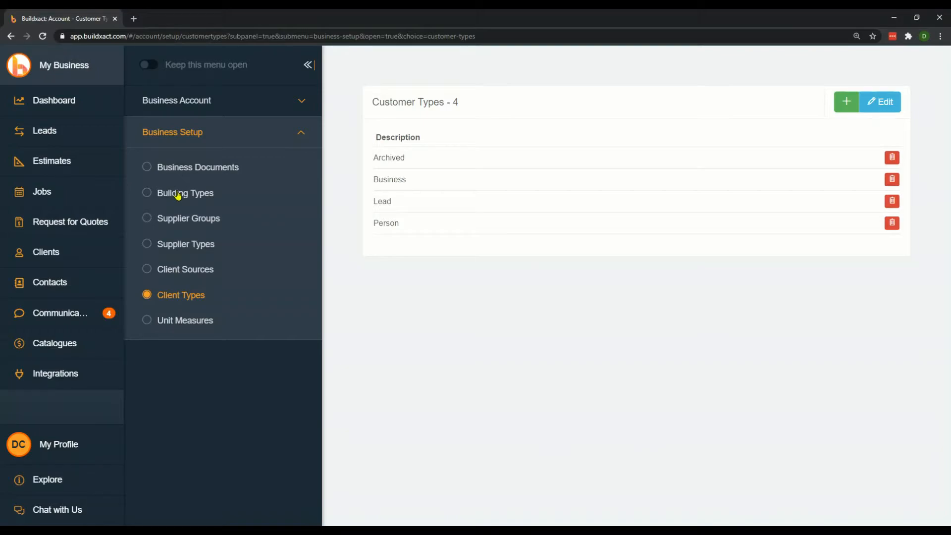
# Look through the five locked building types, then show the supplier groups list.
pyautogui.click(185, 192)
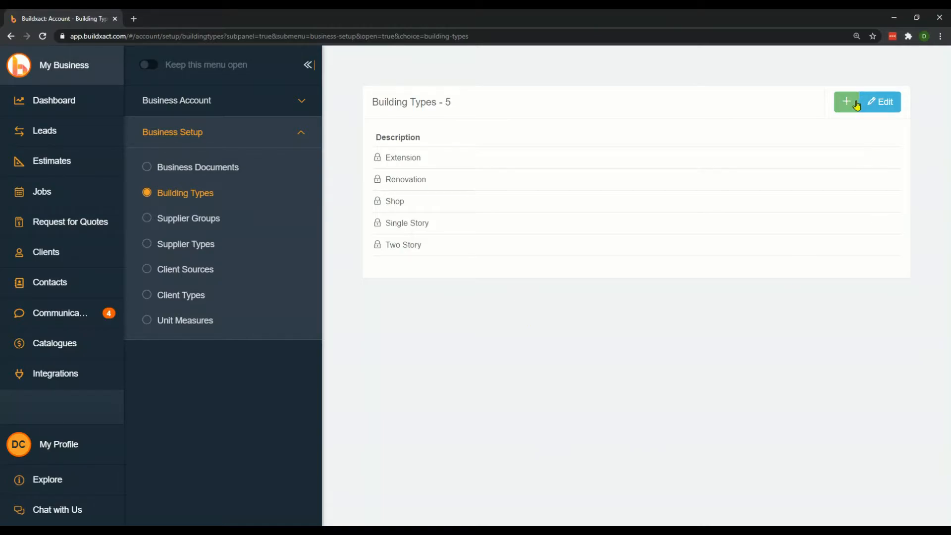
pyautogui.click(188, 218)
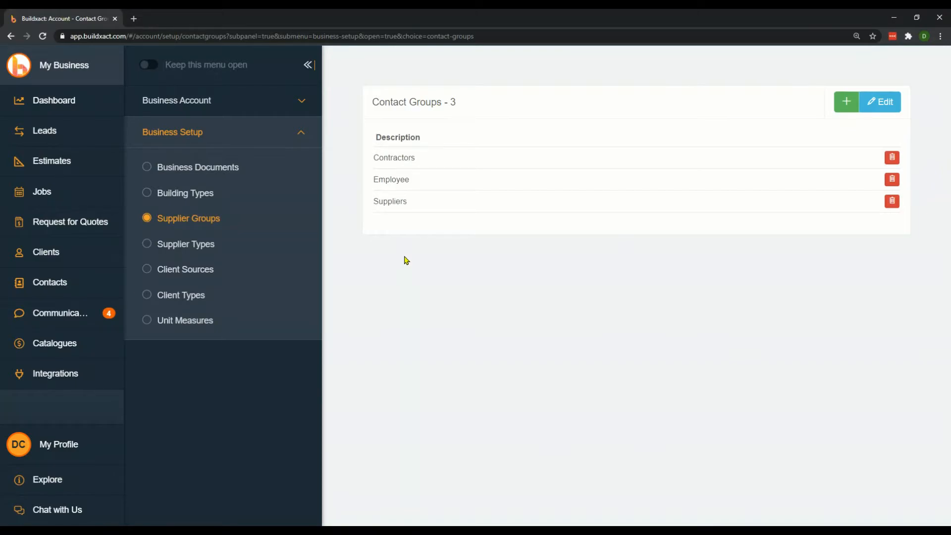
pyautogui.moveTo(186, 248)
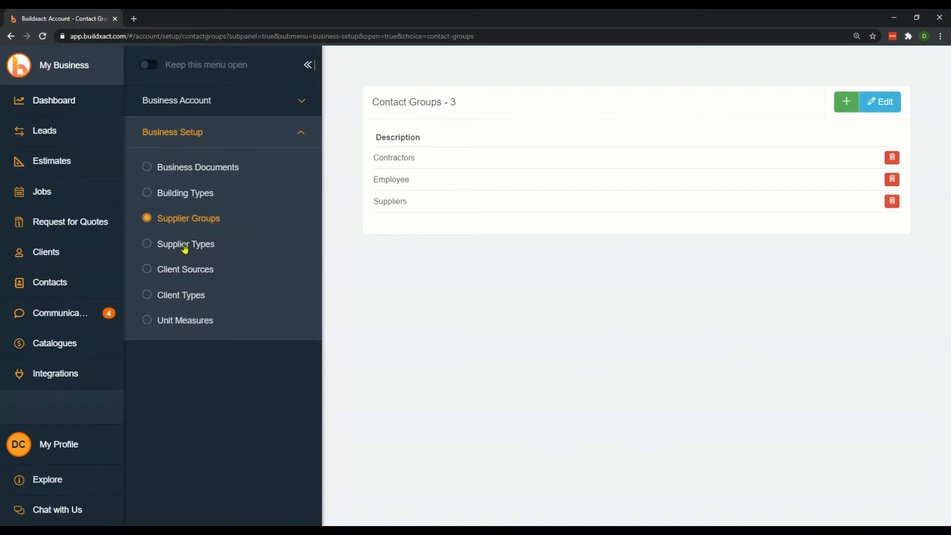
# Add Electrical as a sixth supplier type and save the list.
pyautogui.click(186, 243)
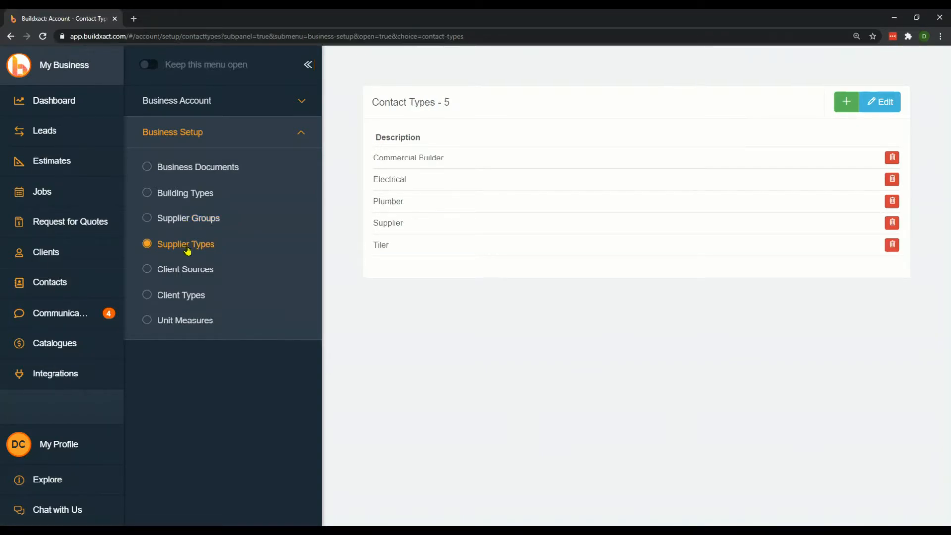
pyautogui.click(845, 101)
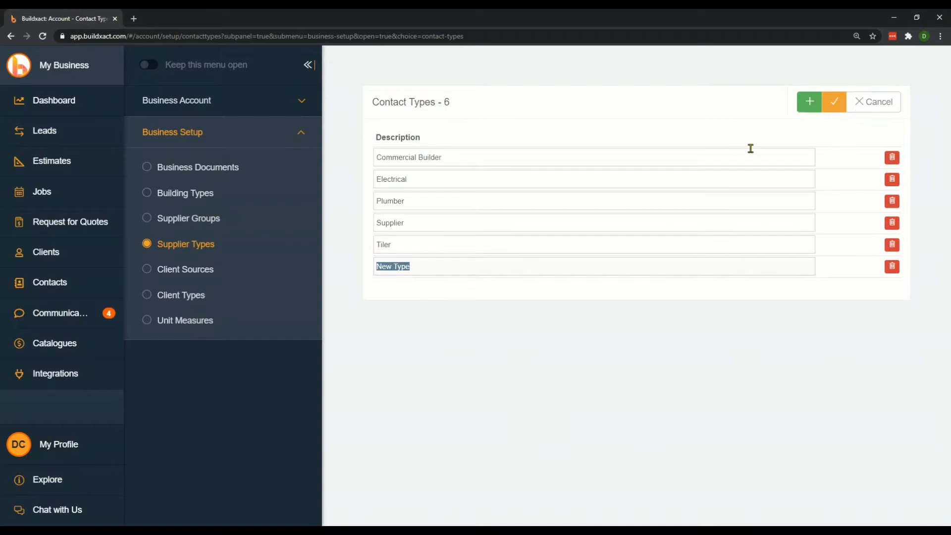
pyautogui.write('Electrical')
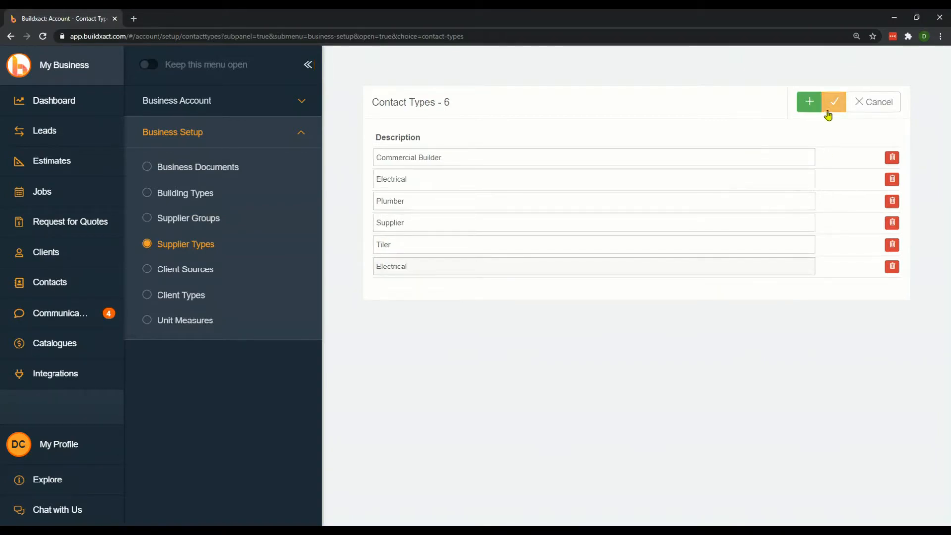
pyautogui.click(833, 101)
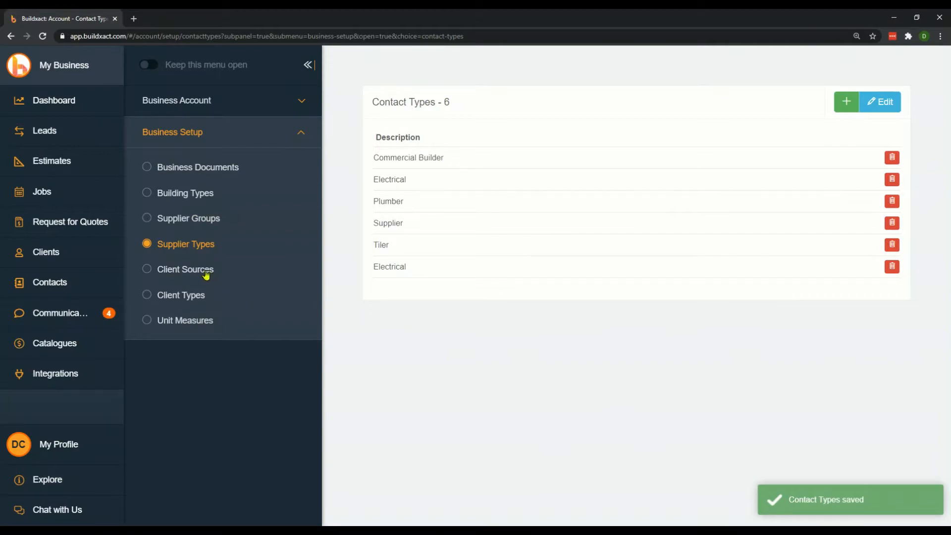
# Review the five locked client sources, then show the client types list.
pyautogui.click(185, 268)
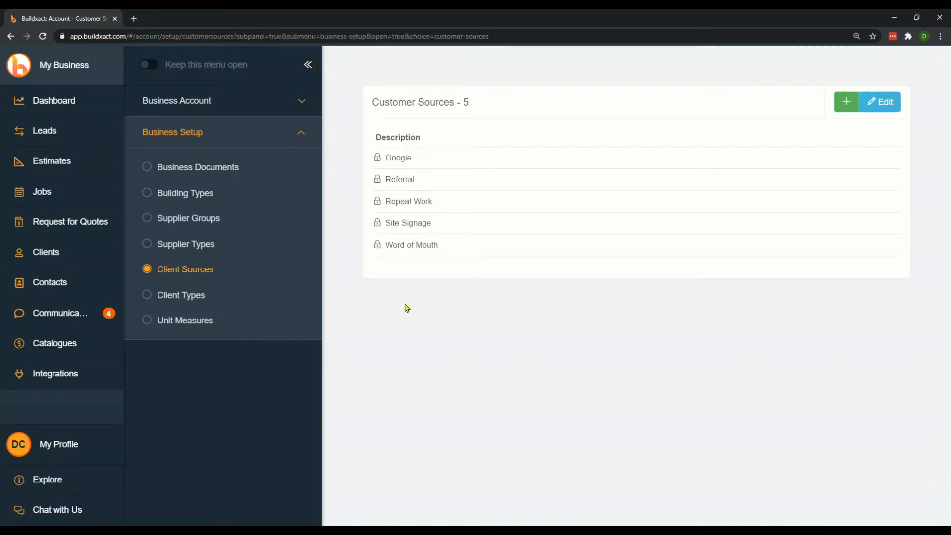
pyautogui.moveTo(391, 308)
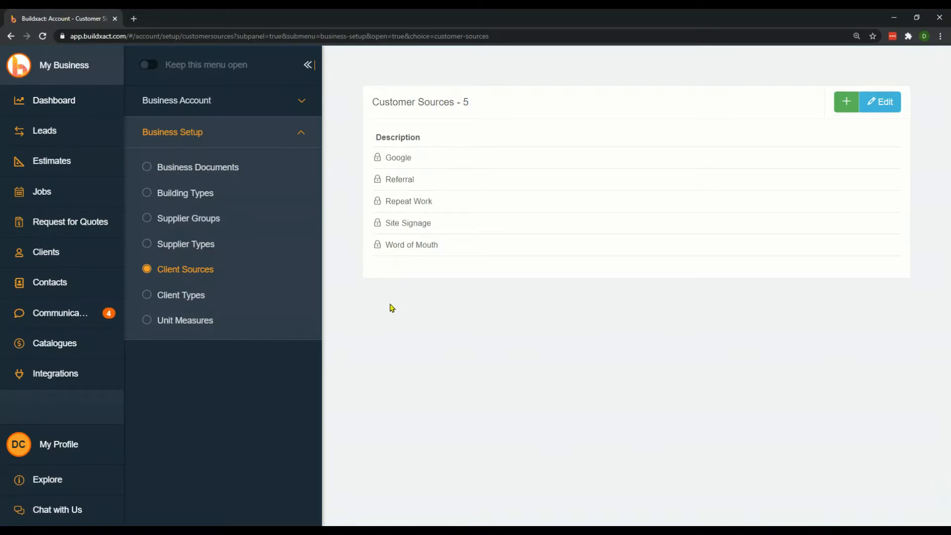
pyautogui.click(181, 295)
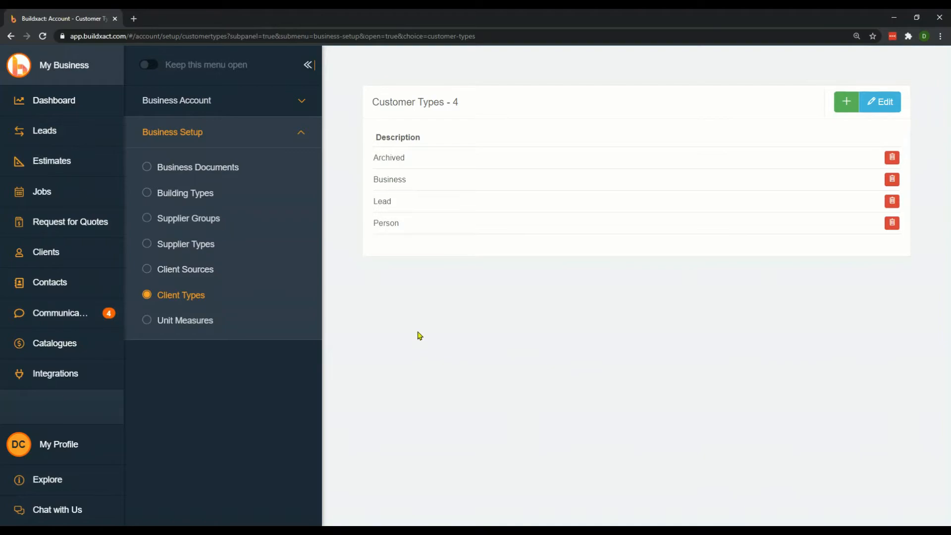
pyautogui.moveTo(172, 163)
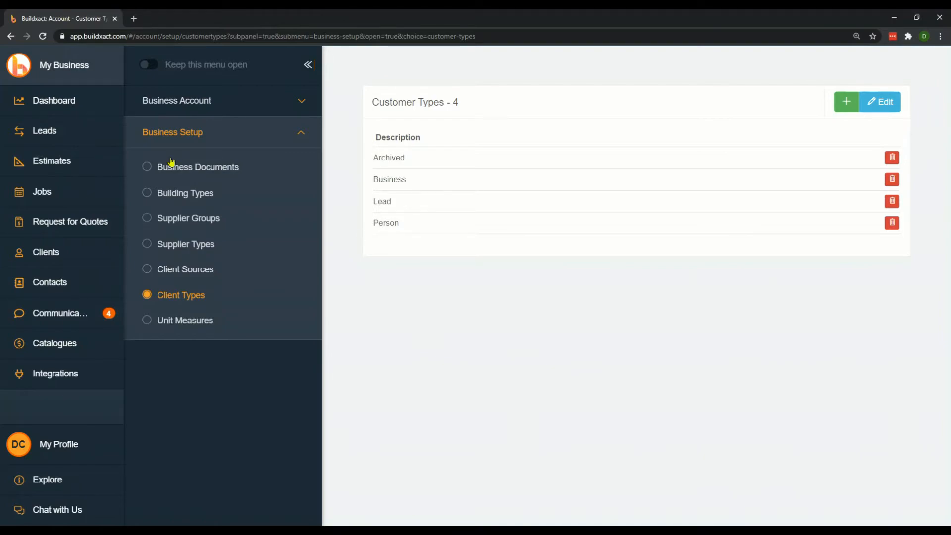
# Show the sample estimate's quote letter presets and its 30-day validity terms.
pyautogui.click(52, 160)
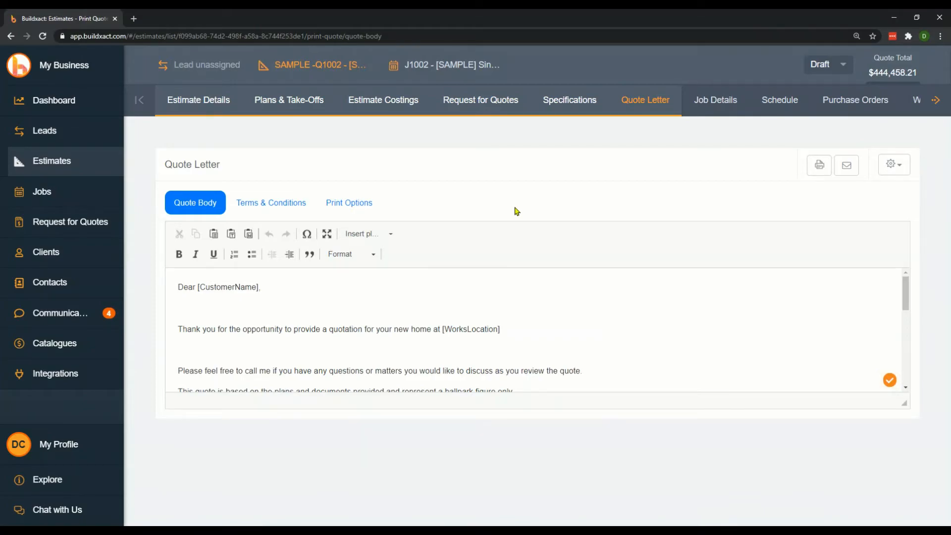
pyautogui.moveTo(481, 100)
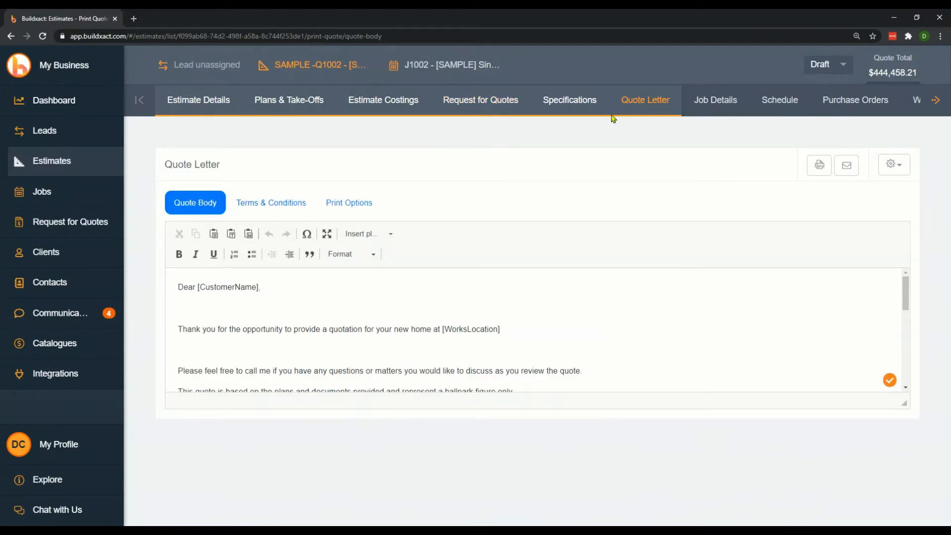
pyautogui.moveTo(648, 170)
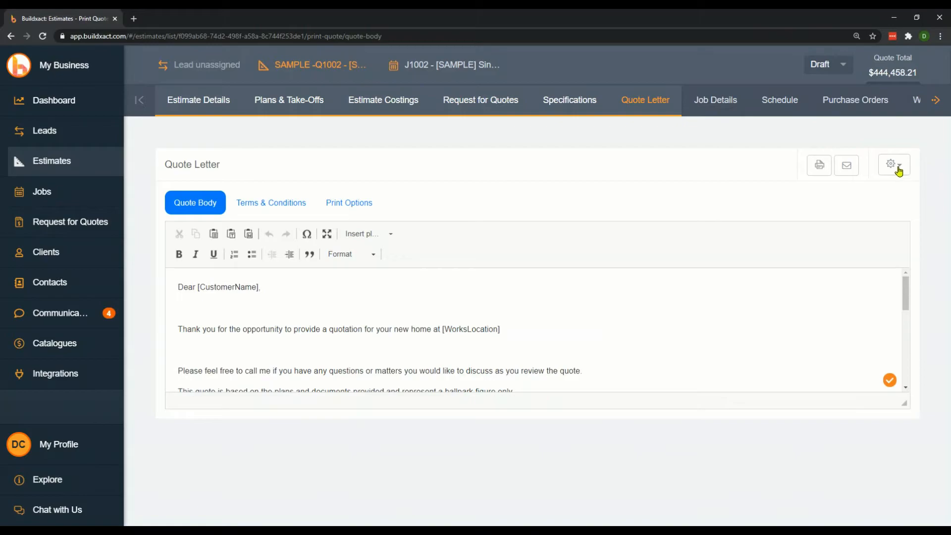
pyautogui.click(892, 165)
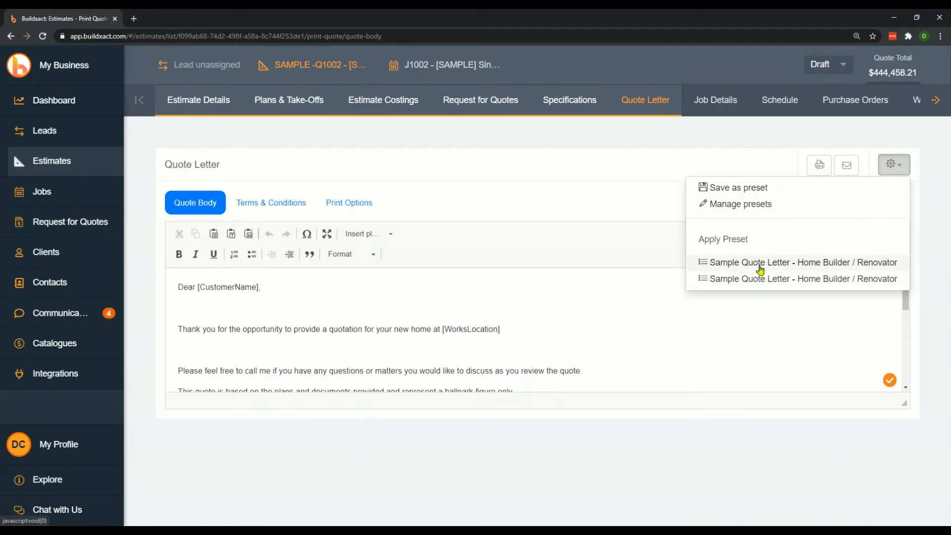
pyautogui.moveTo(763, 283)
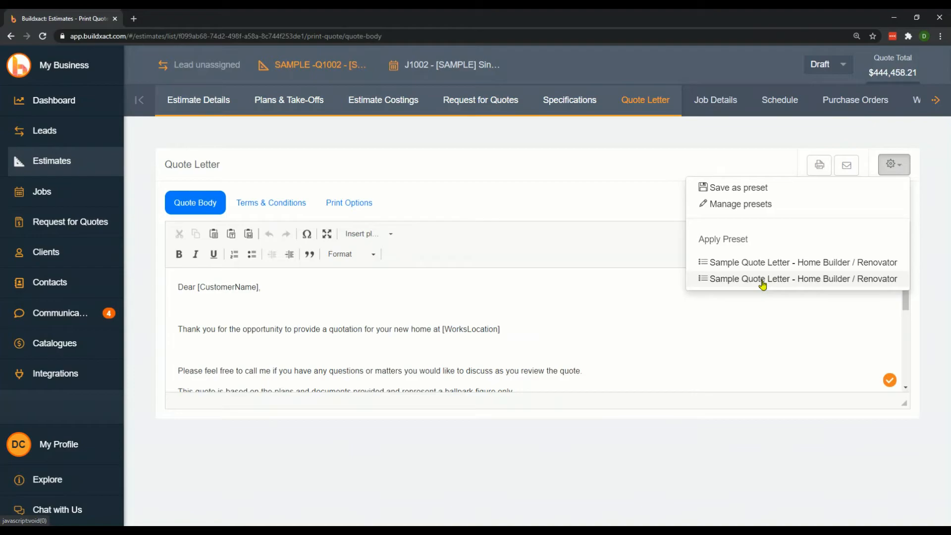
pyautogui.click(270, 202)
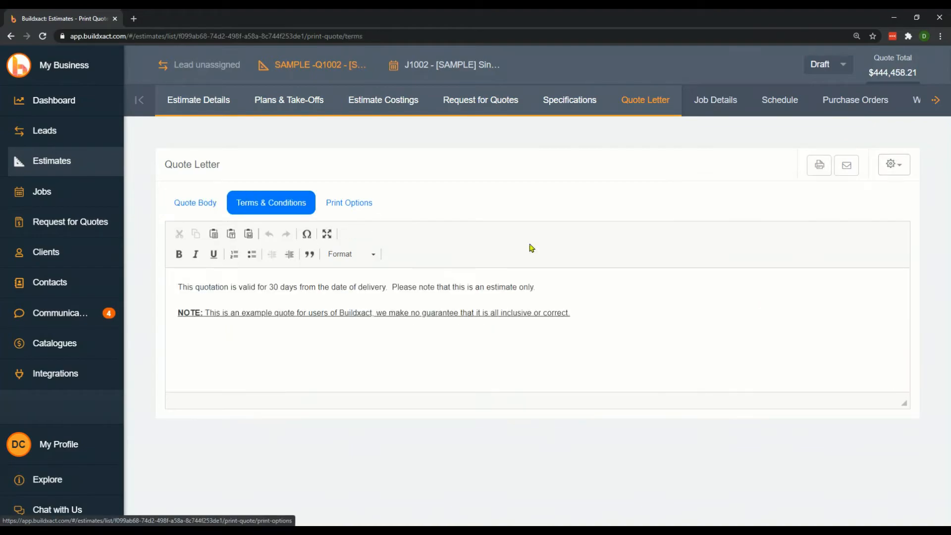
# Check the quote letter's print options before moving to job J1002's purchase orders.
pyautogui.click(892, 164)
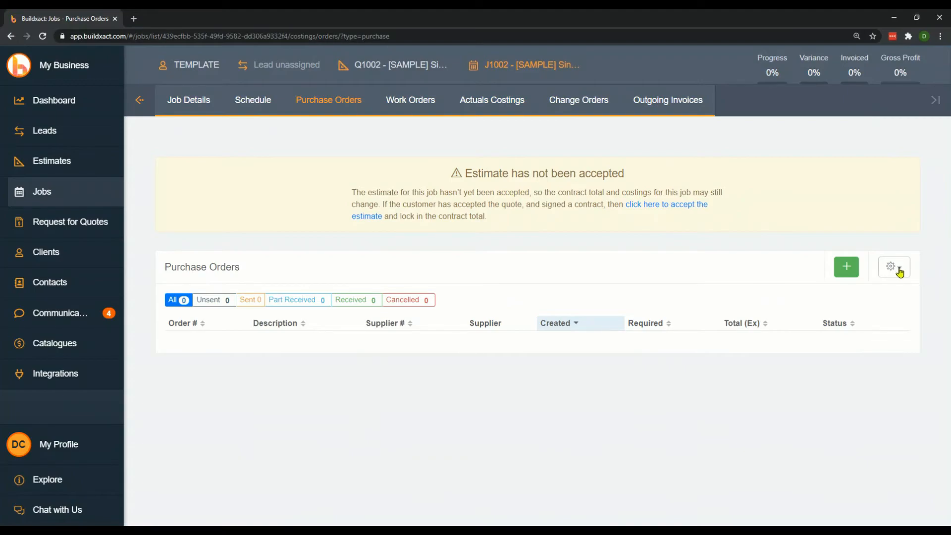
pyautogui.click(893, 266)
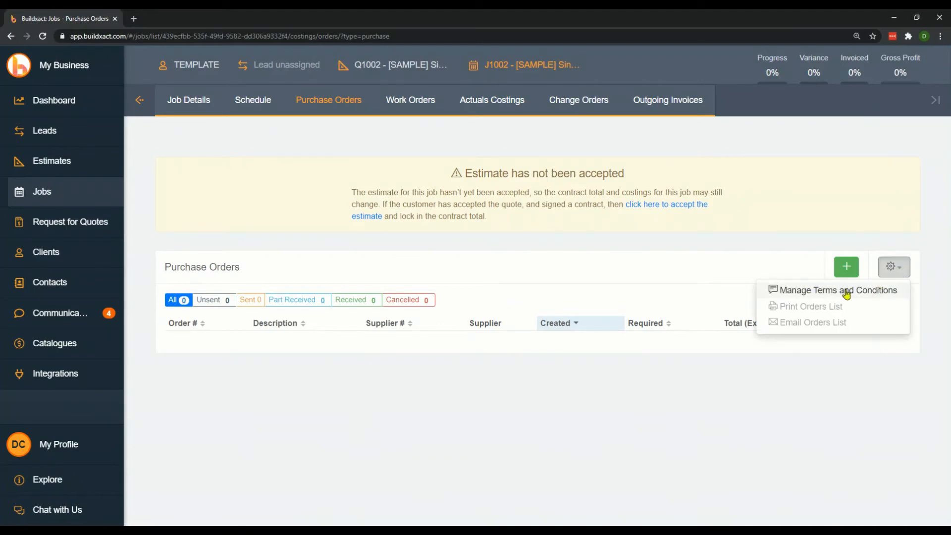
pyautogui.click(837, 291)
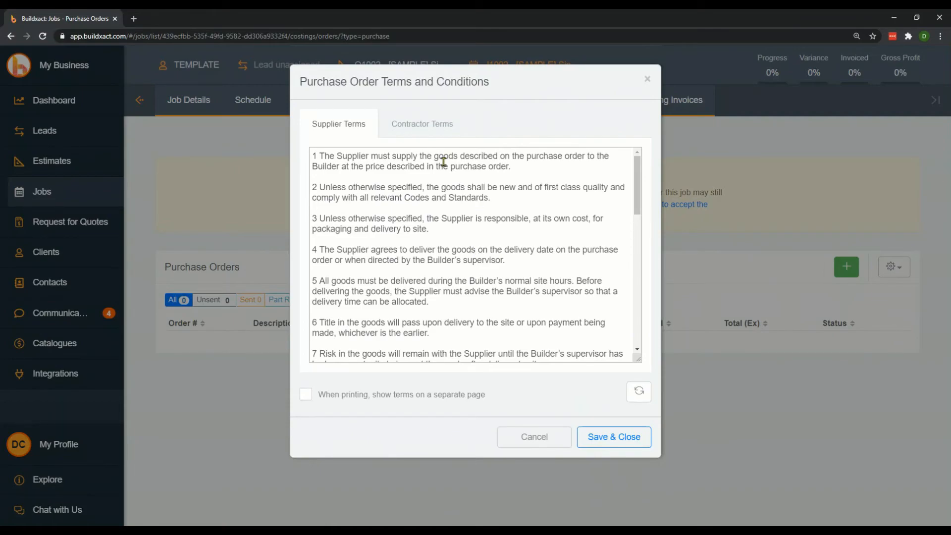
pyautogui.moveTo(433, 128)
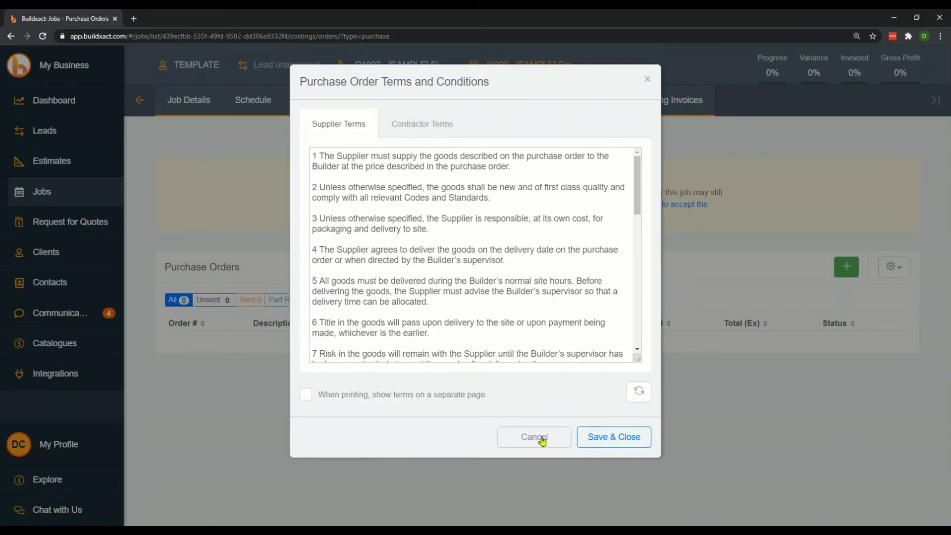
pyautogui.click(533, 437)
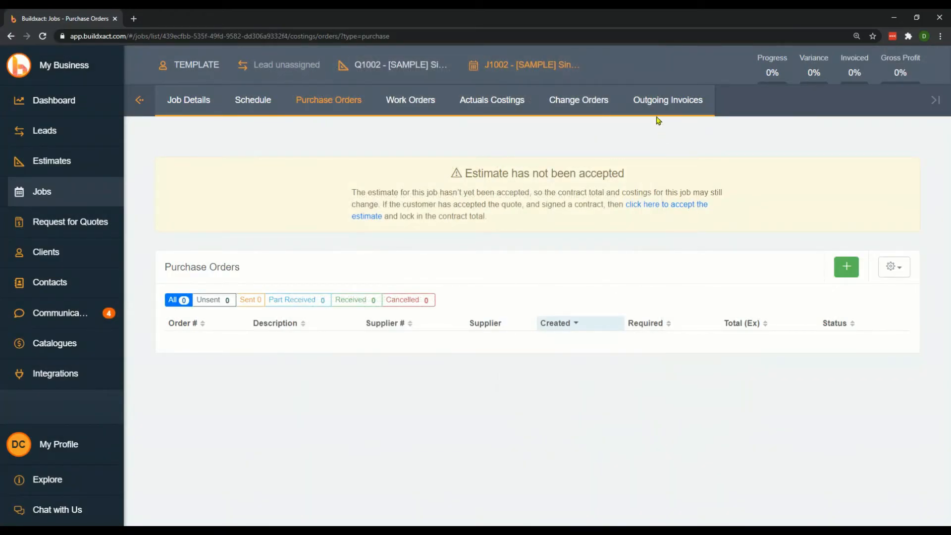
# Reach Manage Payment Terms from job J1002's Outgoing Invoices gear menu.
pyautogui.click(666, 99)
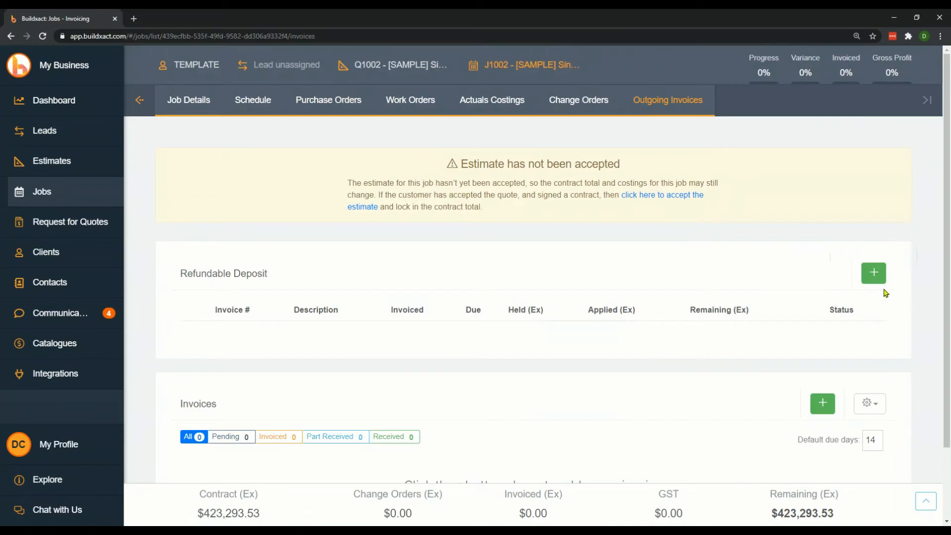
pyautogui.click(869, 404)
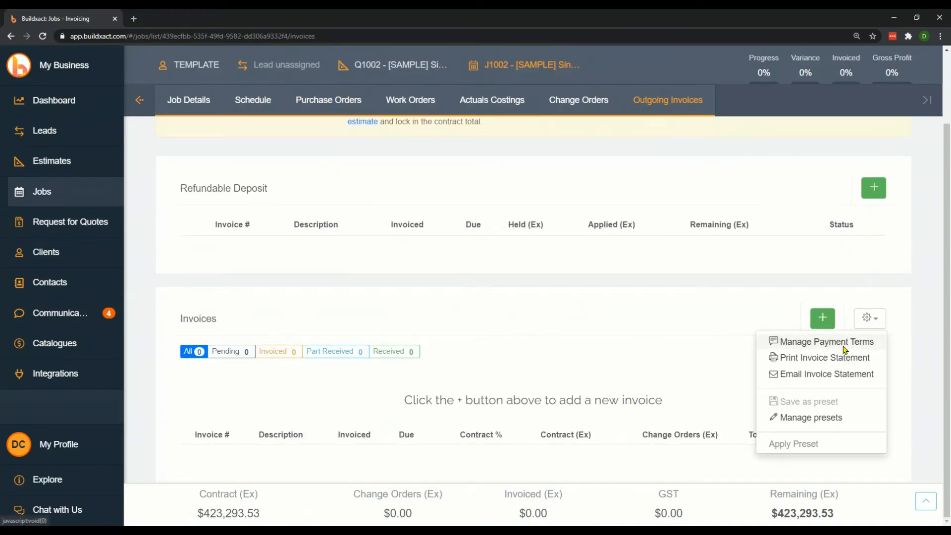
pyautogui.click(826, 341)
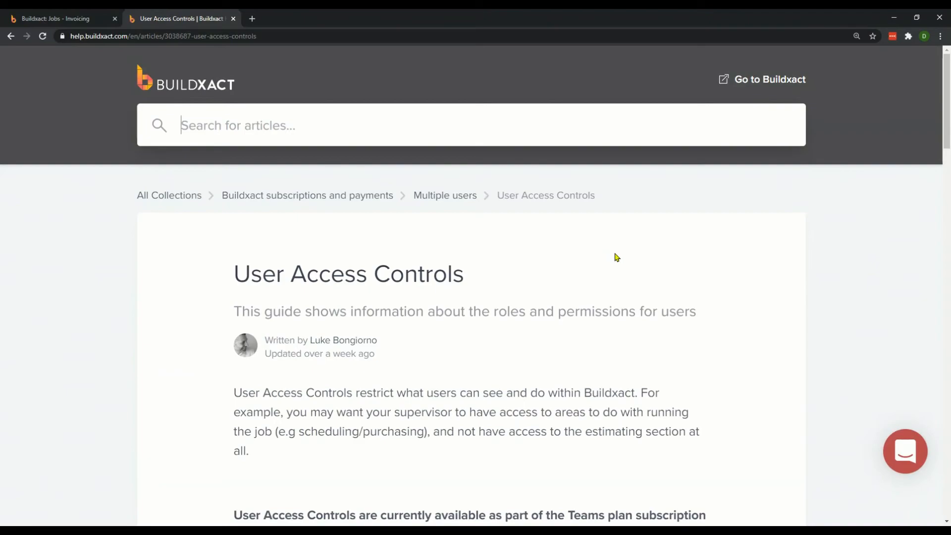
# Scroll the User Access Controls article down to its table of six access roles.
pyautogui.scroll(-3)
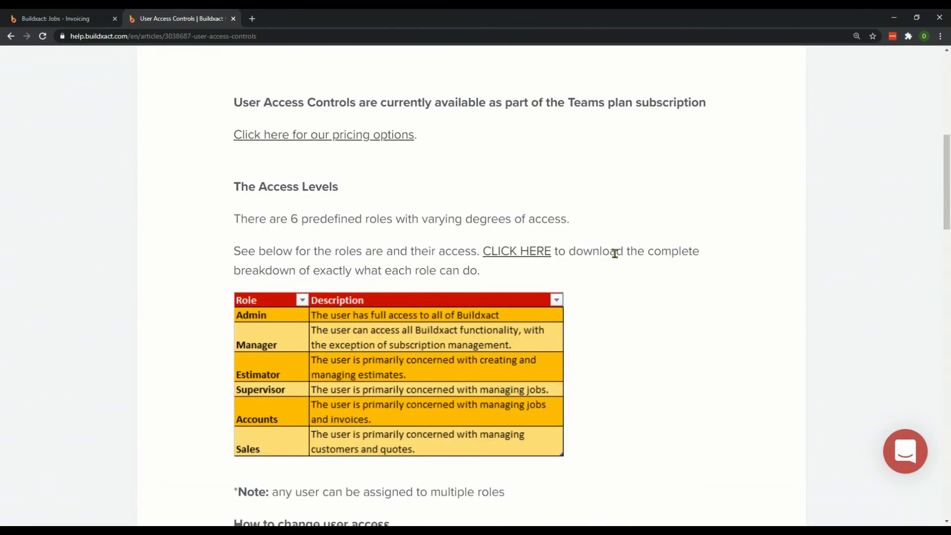
pyautogui.scroll(-3)
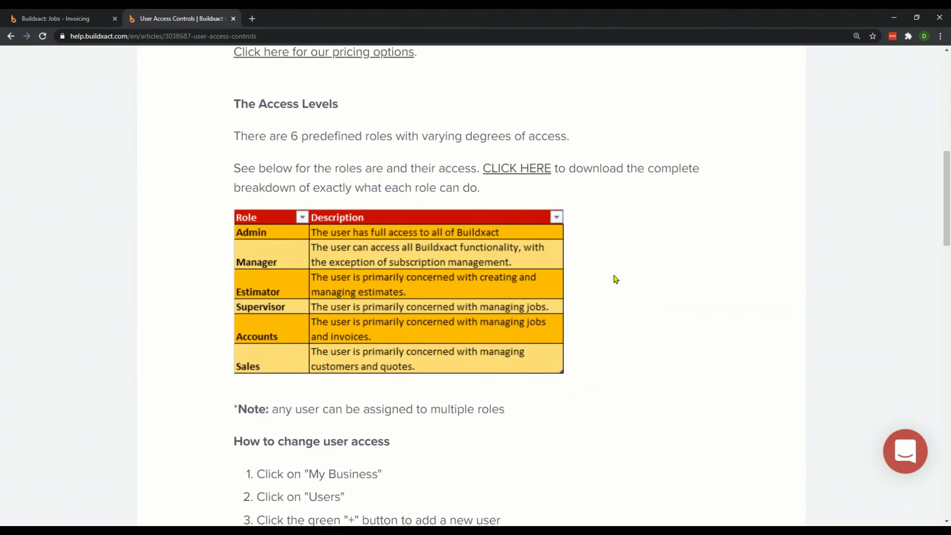
pyautogui.moveTo(603, 285)
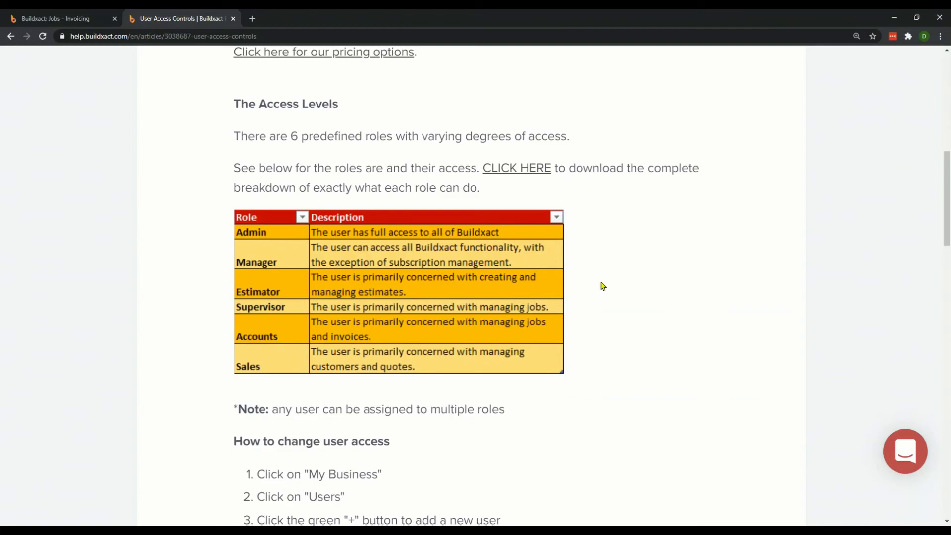
pyautogui.moveTo(592, 268)
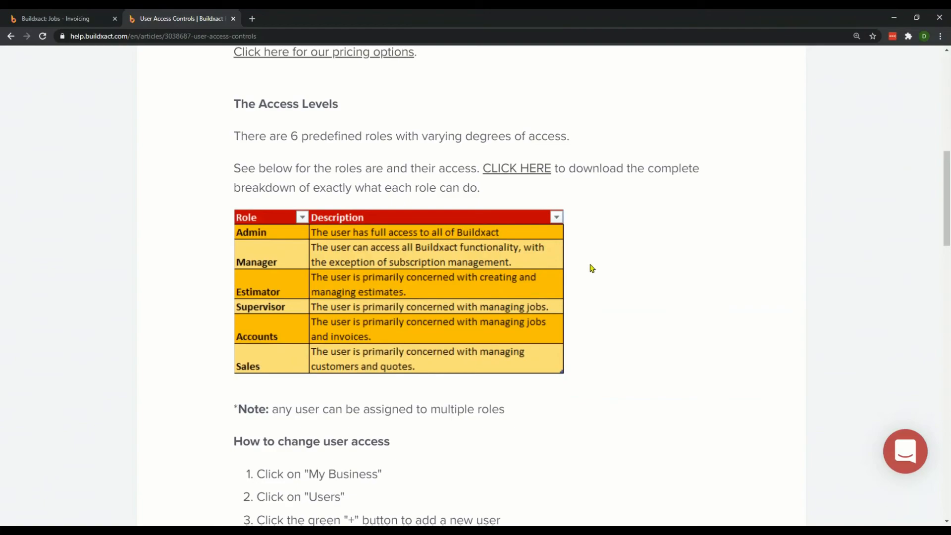
pyautogui.moveTo(582, 261)
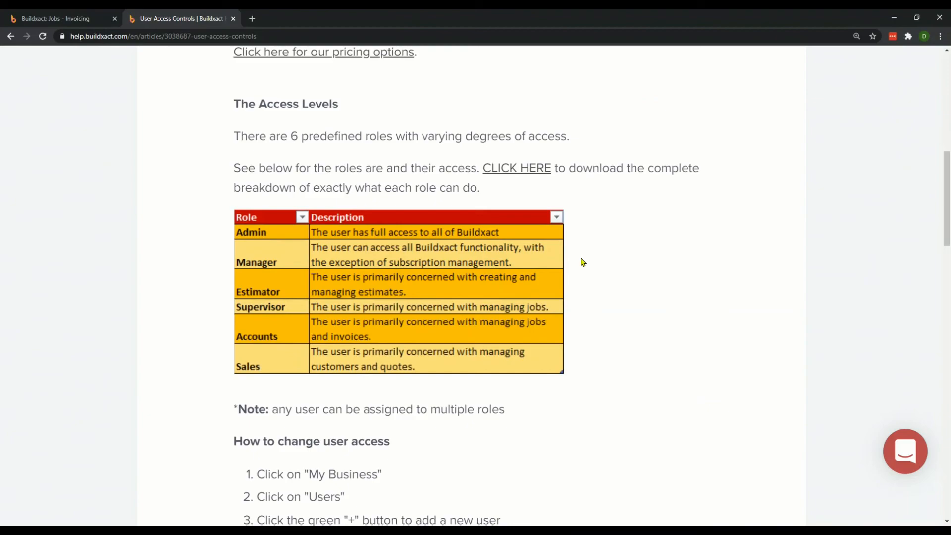
pyautogui.moveTo(571, 252)
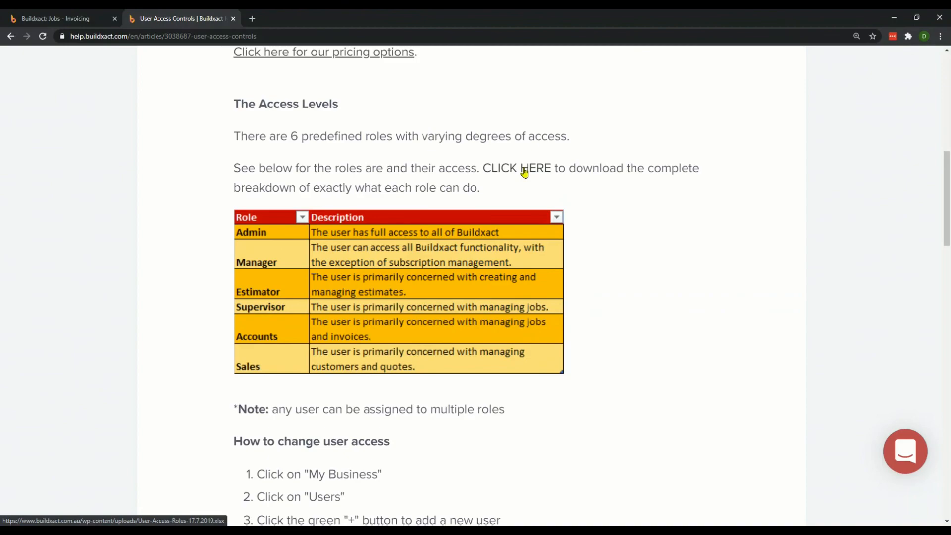
# Scroll through the change-user-access steps to the planned features and support contact number at the article's end.
pyautogui.scroll(-3)
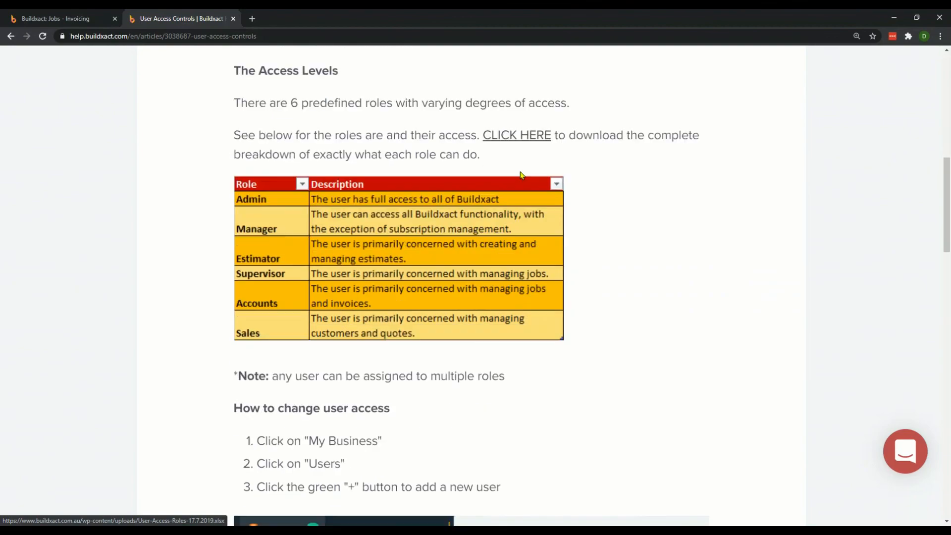
pyautogui.scroll(-3)
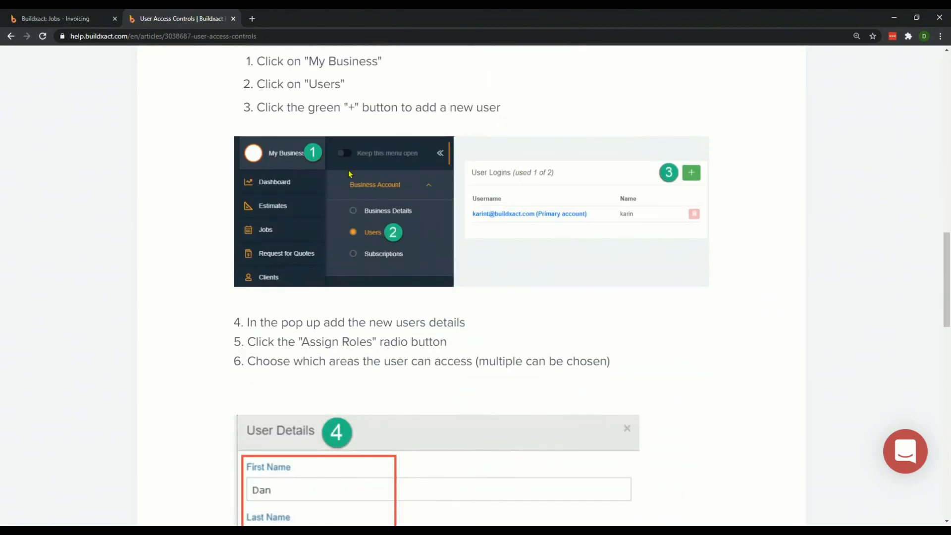
pyautogui.scroll(-3)
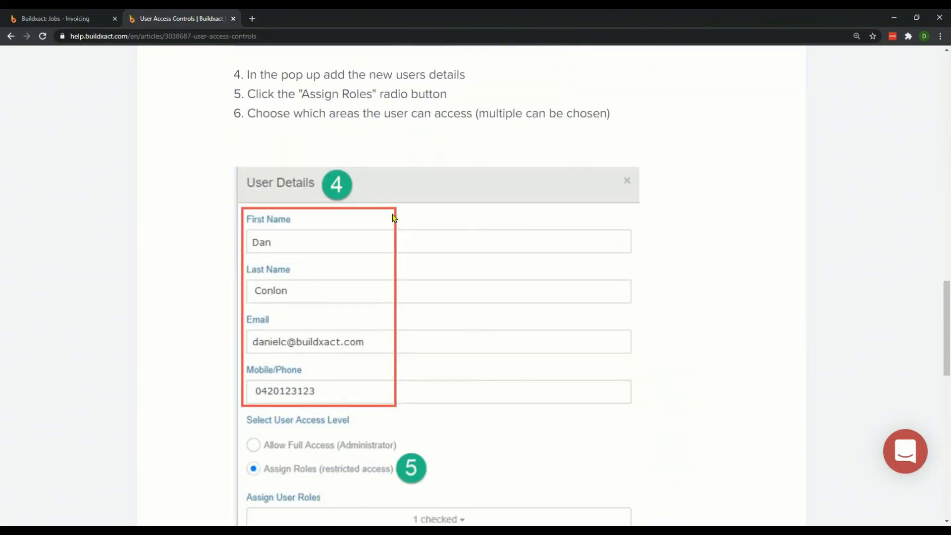
pyautogui.scroll(-3)
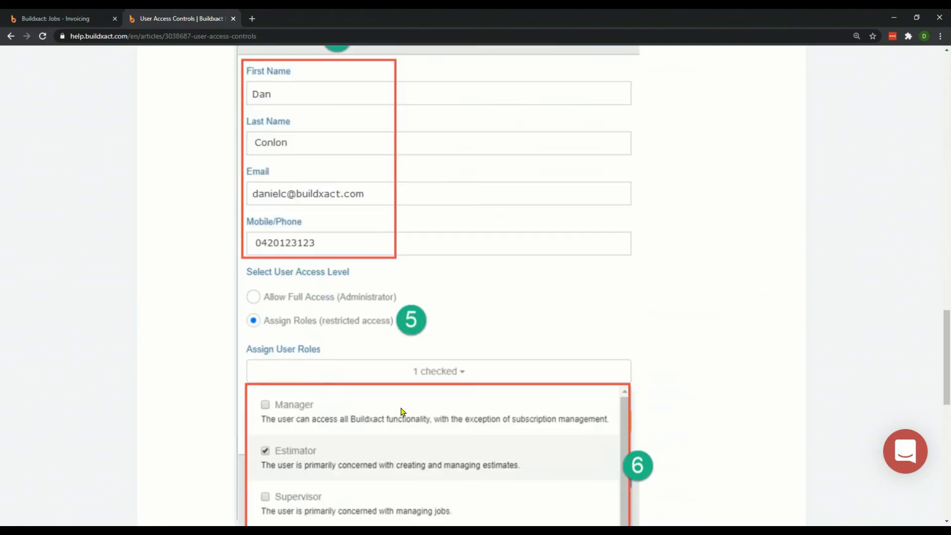
pyautogui.scroll(-3)
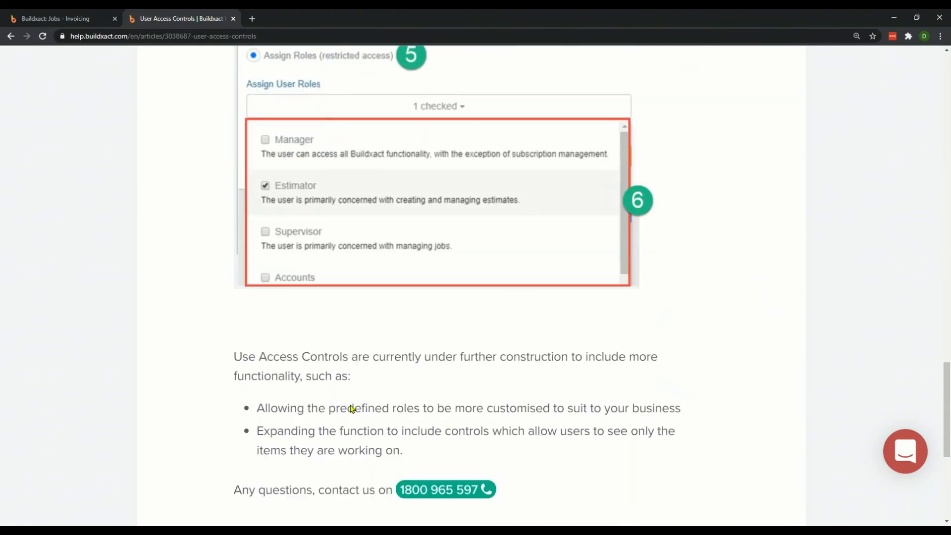
pyautogui.scroll(-3)
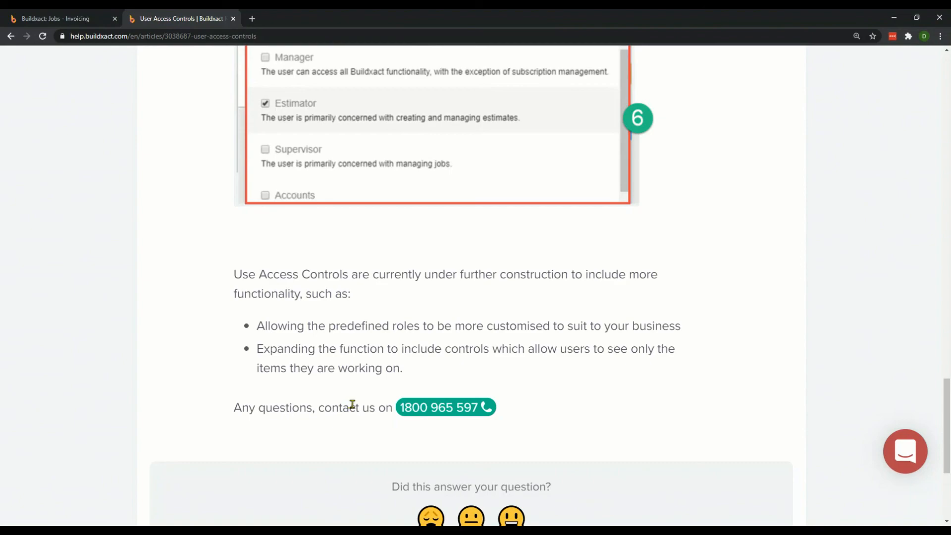